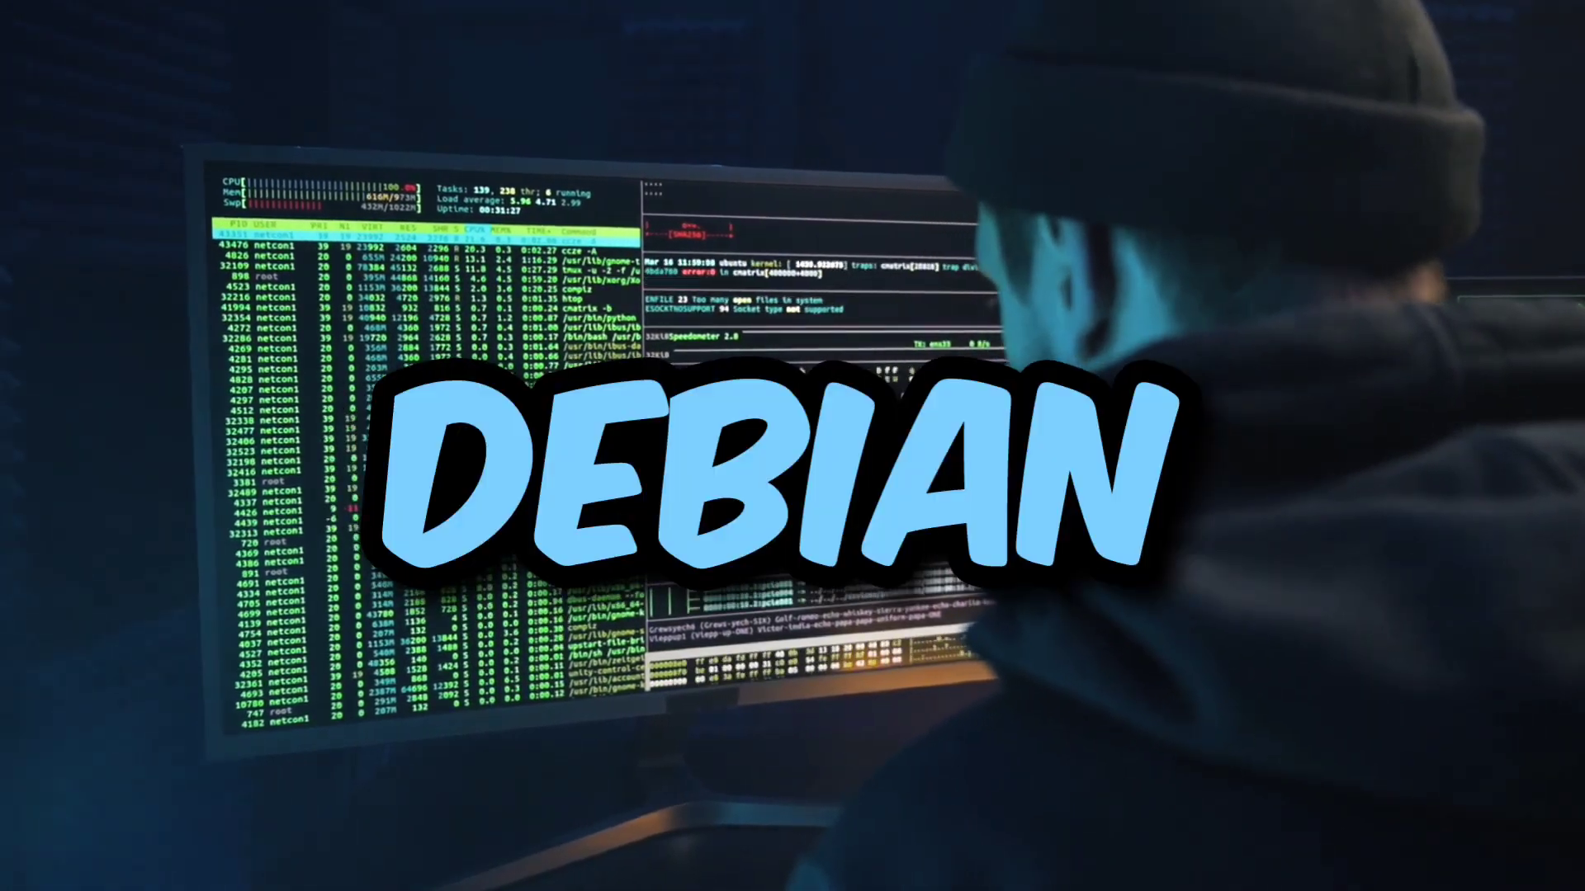
Bring up the on-screen keyboard at the fresh Termux shell prompt.
{"action": "left_click", "coordinate": [665, 738]}
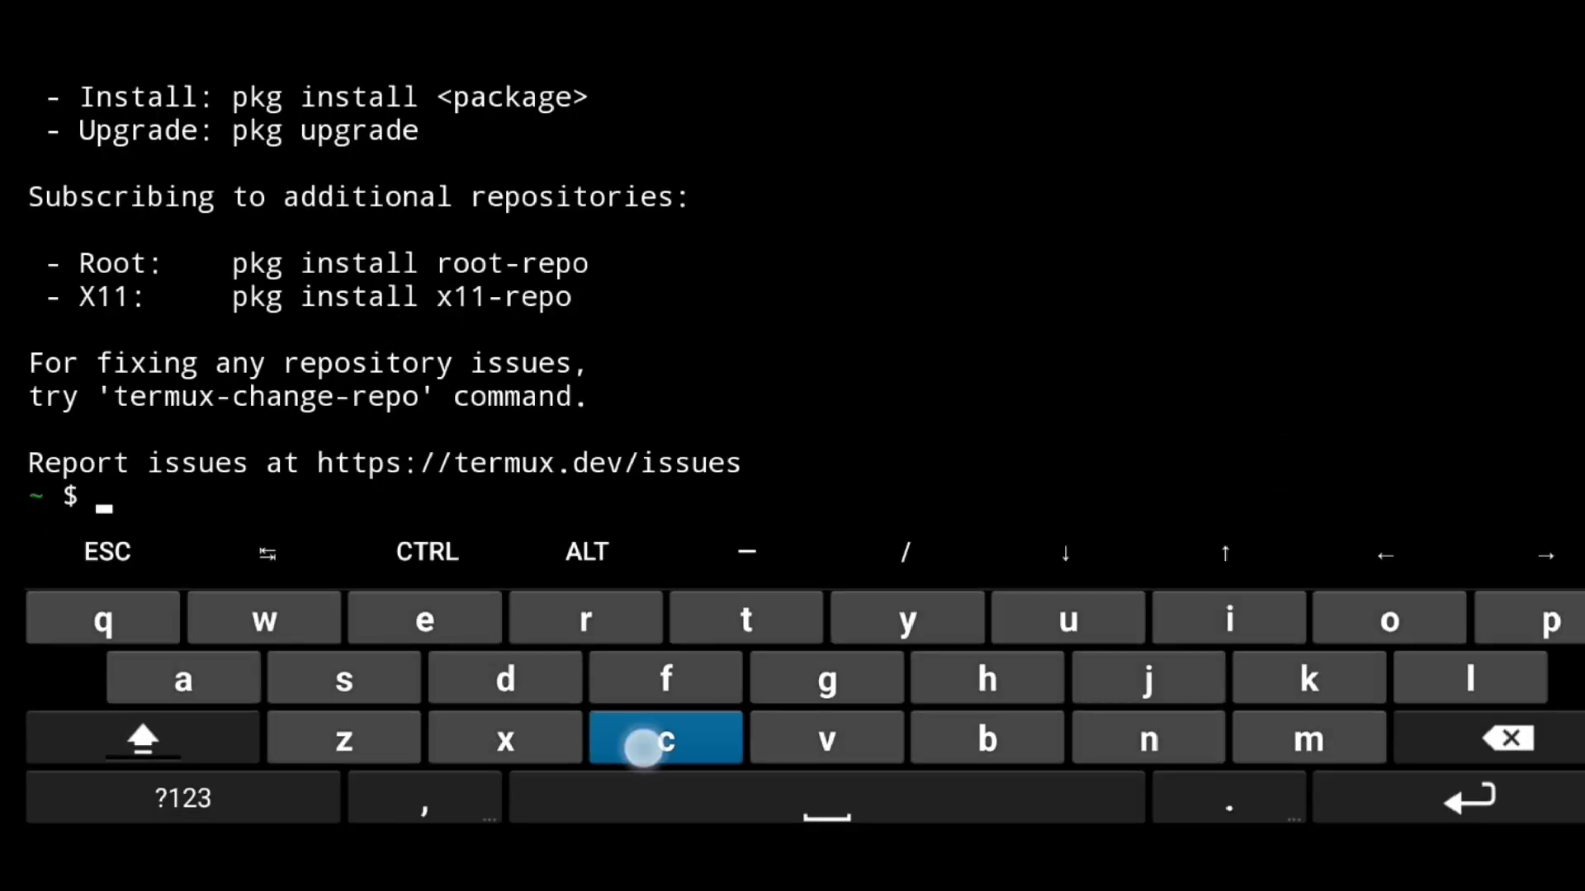
Update the package lists with pkg update and clear the terminal.
{"action": "type", "text": "kg update"}
{"action": "type", "text": "clear"}
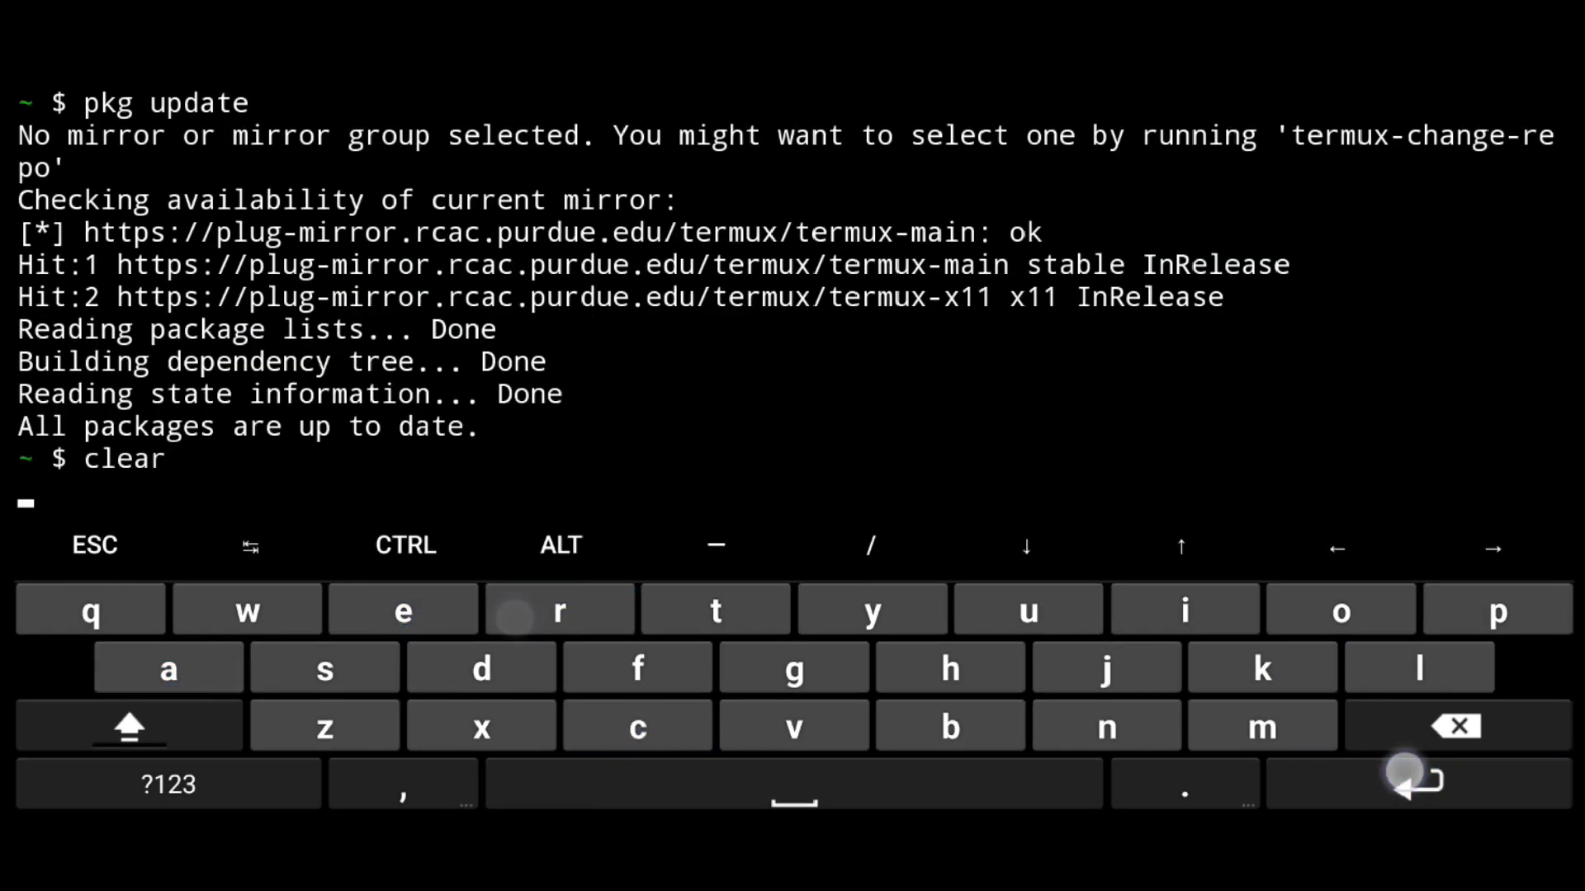
{"action": "left_click", "coordinate": [1185, 609]}
{"action": "type", "text": "pkg install virgl"}
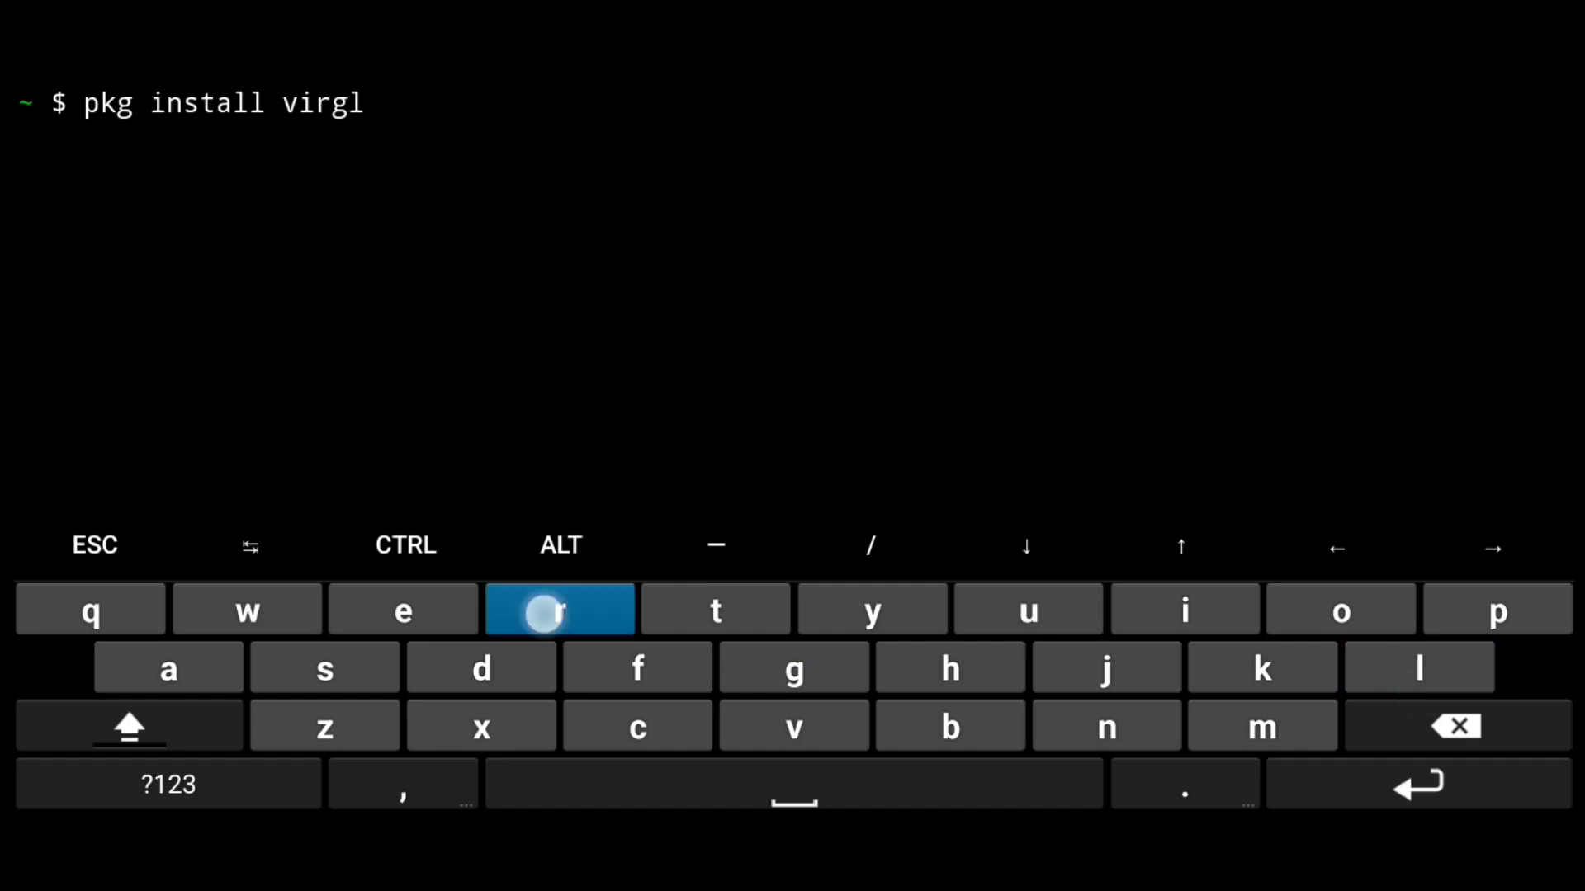
Install virglrenderer-mesa-zink, pulling in mesa-zink and the Vulkan loader in place of mesa.
{"action": "type", "text": "renderer-mesa-zink"}
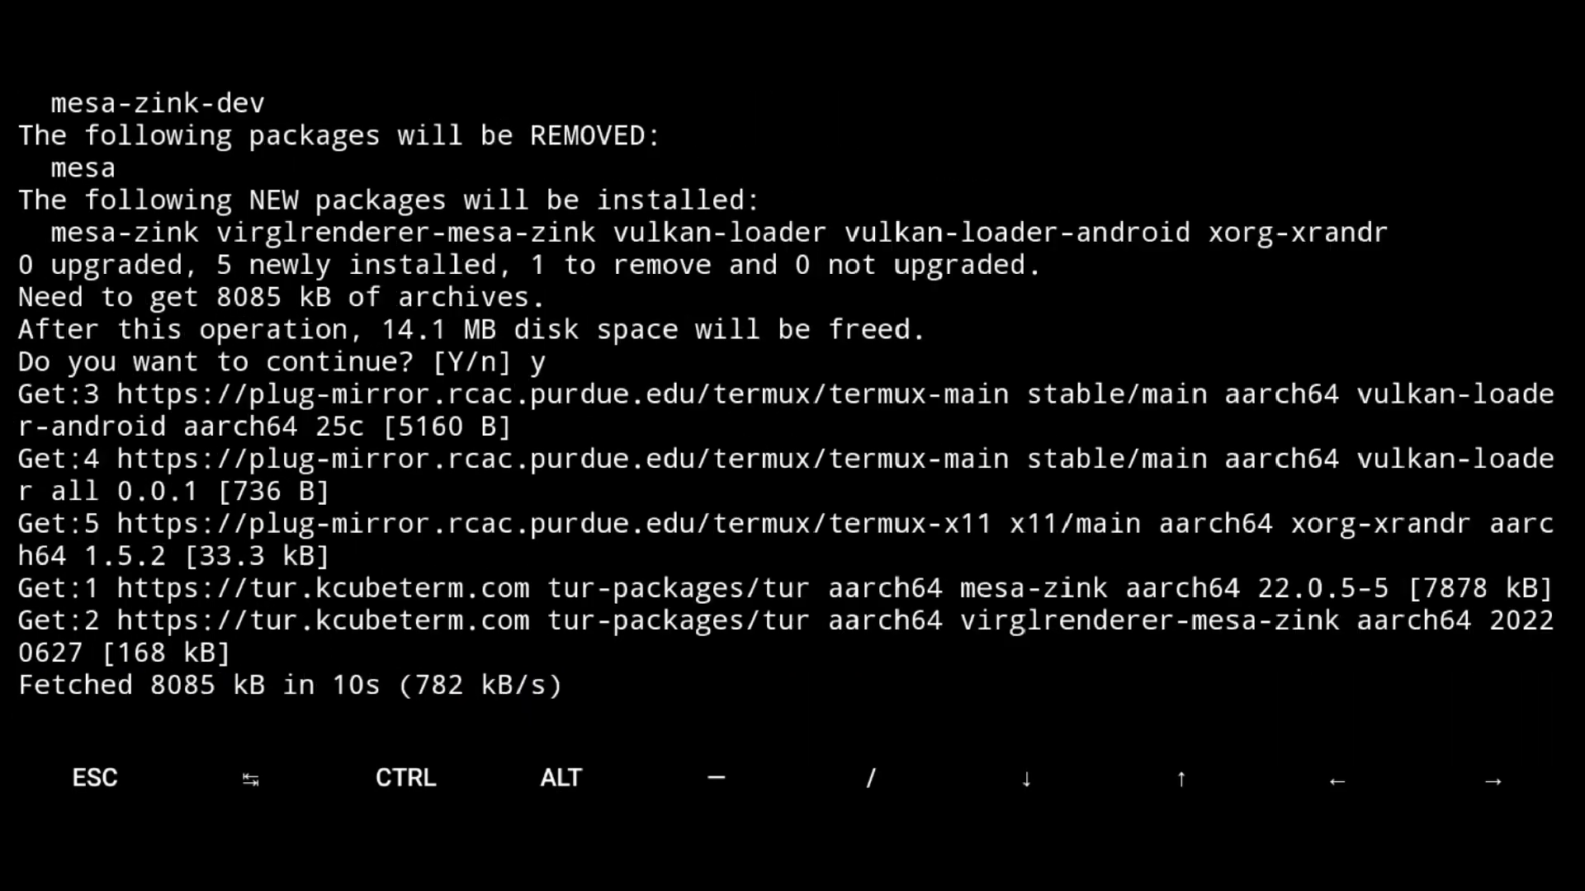
{"action": "key", "text": "Return"}
{"action": "type", "text": "virgl"}
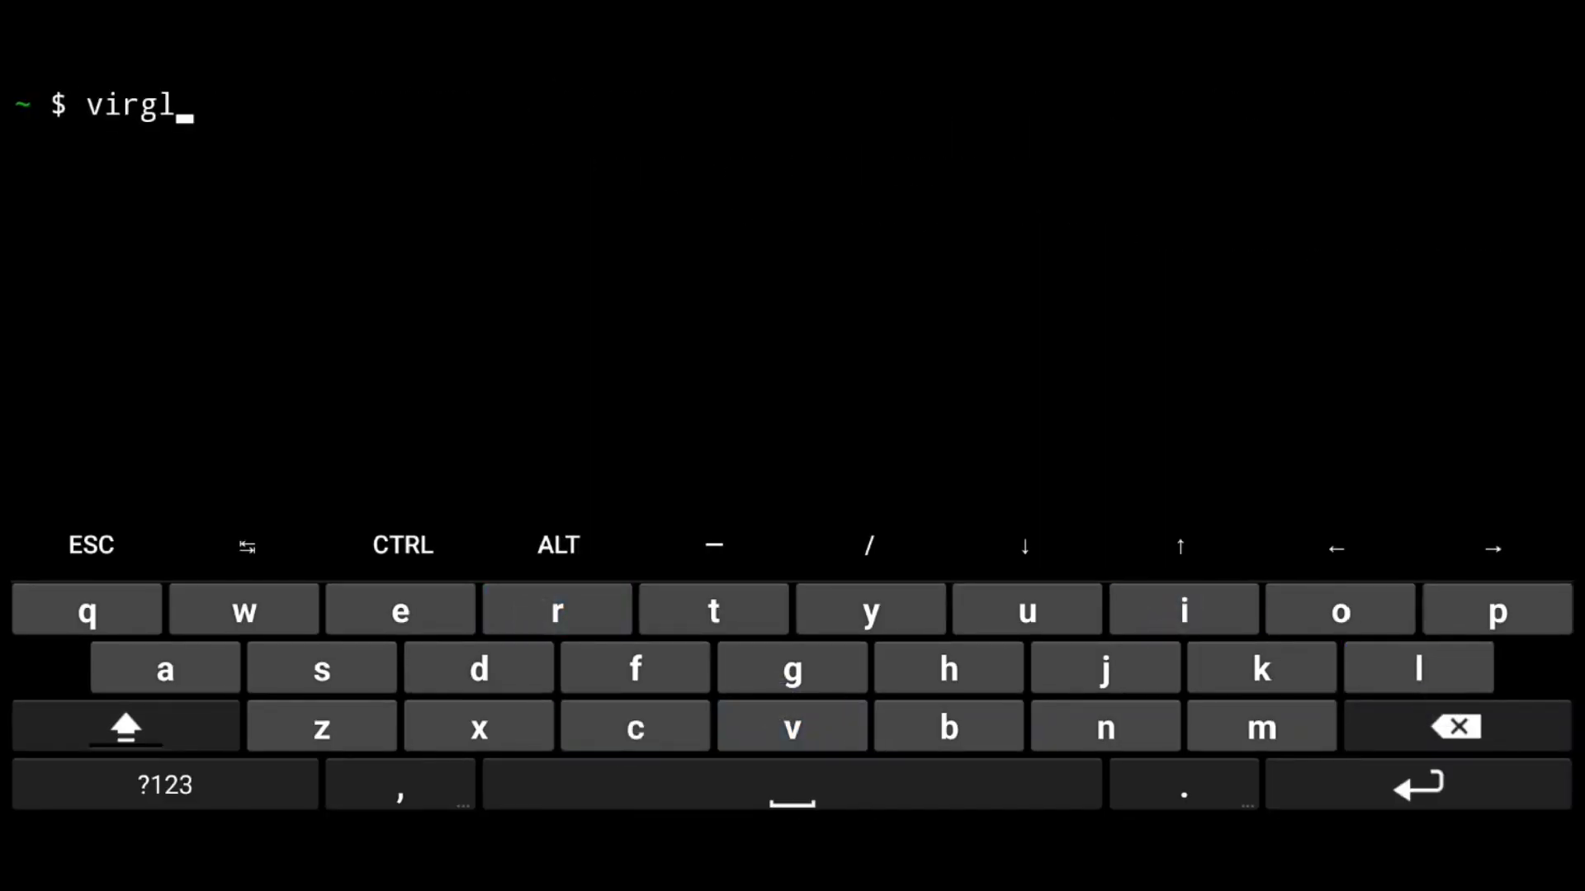
Start virgl_test_server and then launch vncserver for the Termux desktop.
{"action": "type", "text": "_test_server"}
{"action": "type", "text": "vnc"}
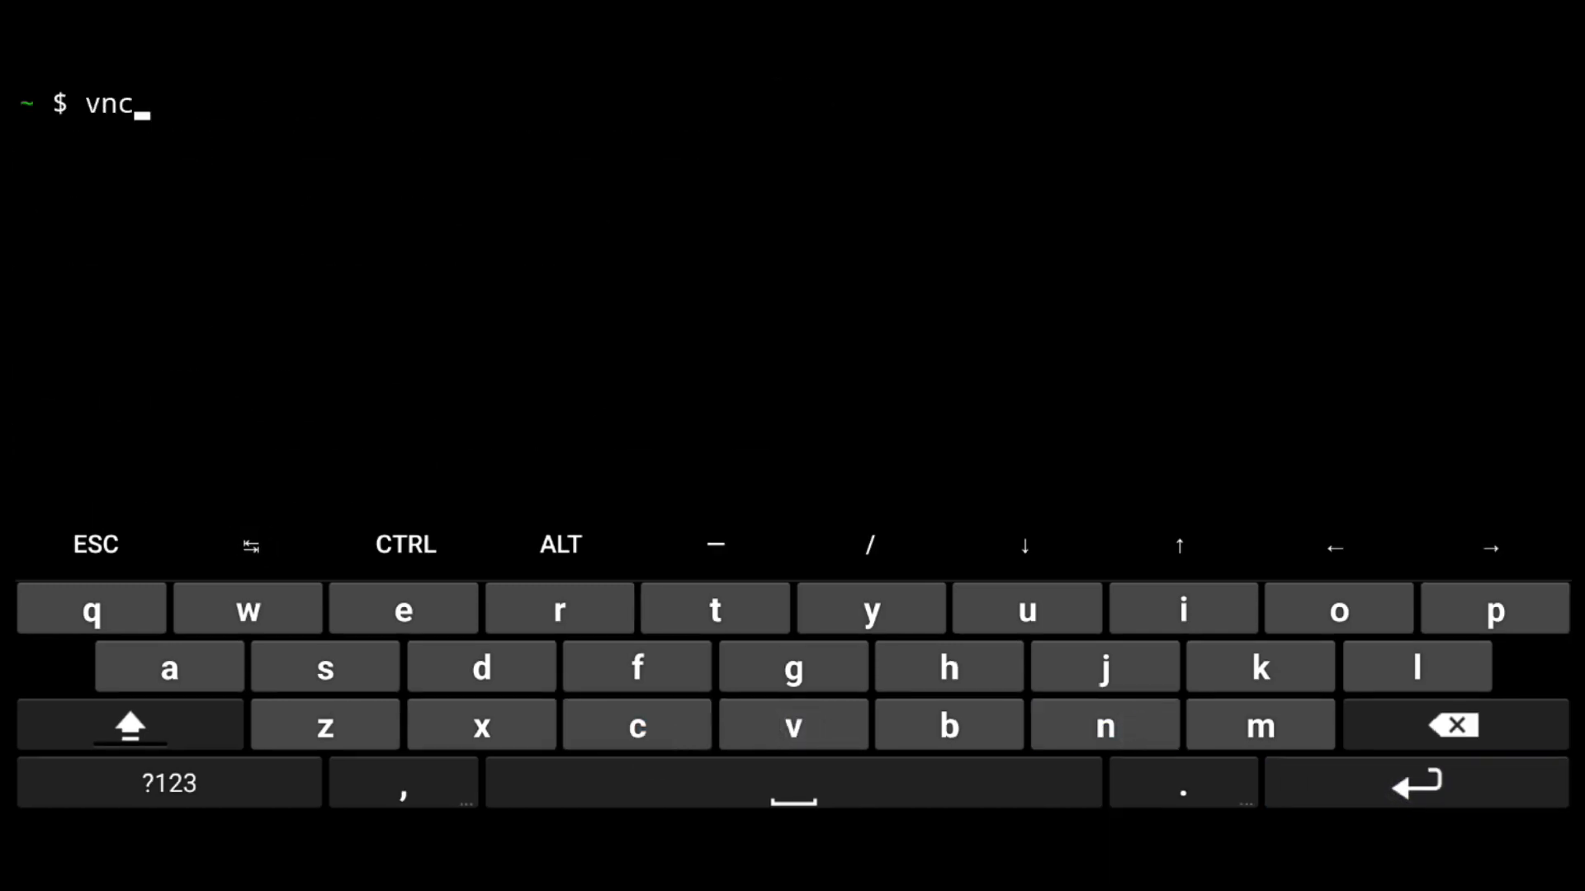
{"action": "type", "text": "server"}
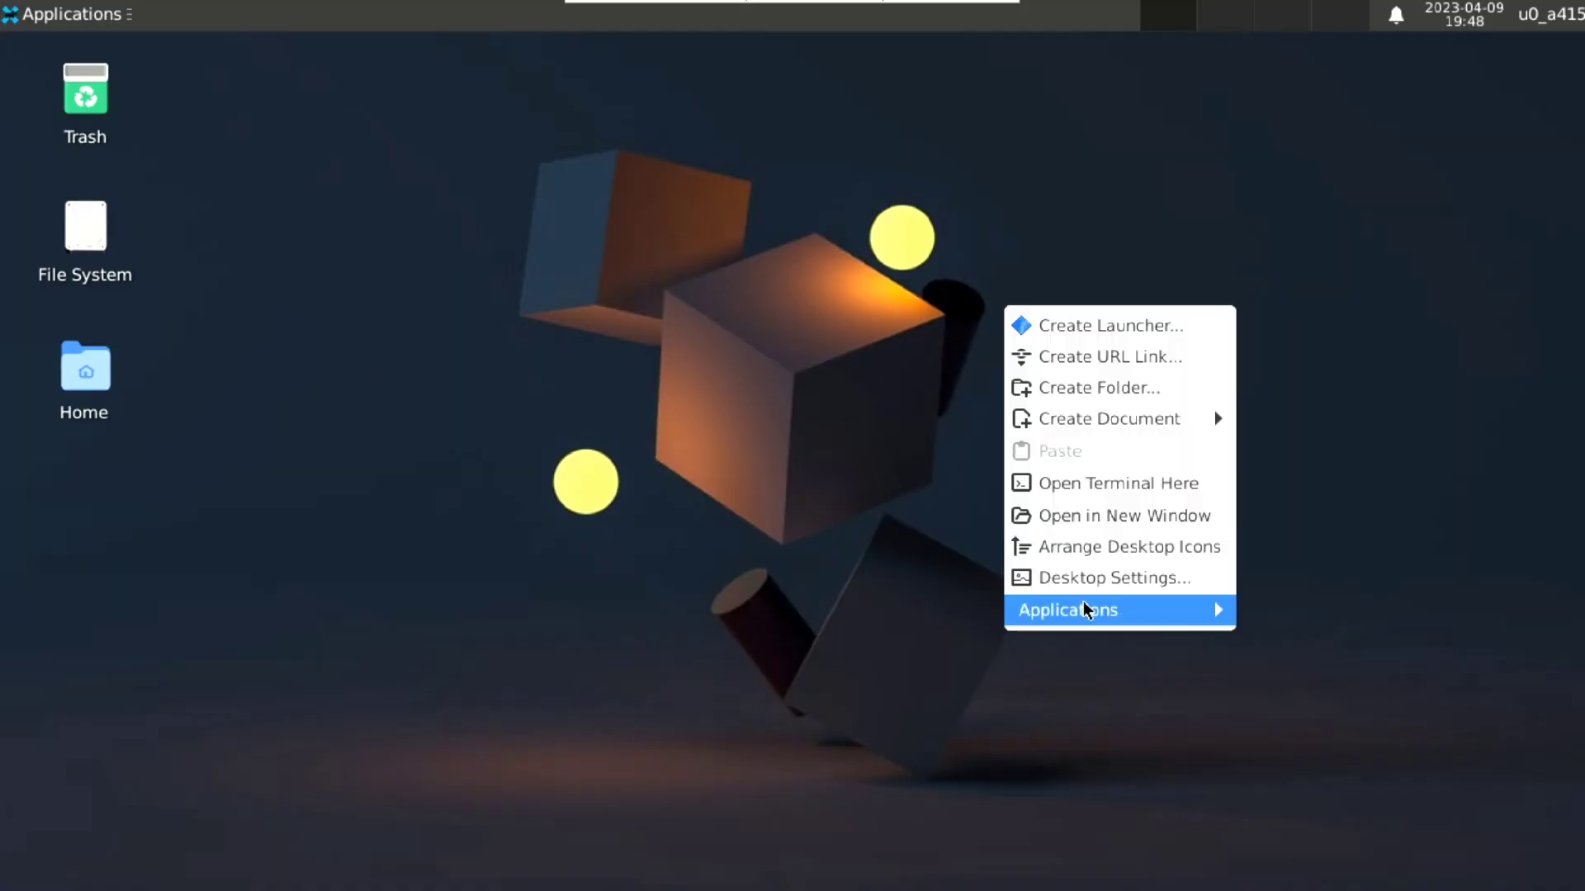
From a desktop terminal in VNC Viewer, try running glmark2.
{"action": "left_click", "coordinate": [1118, 484]}
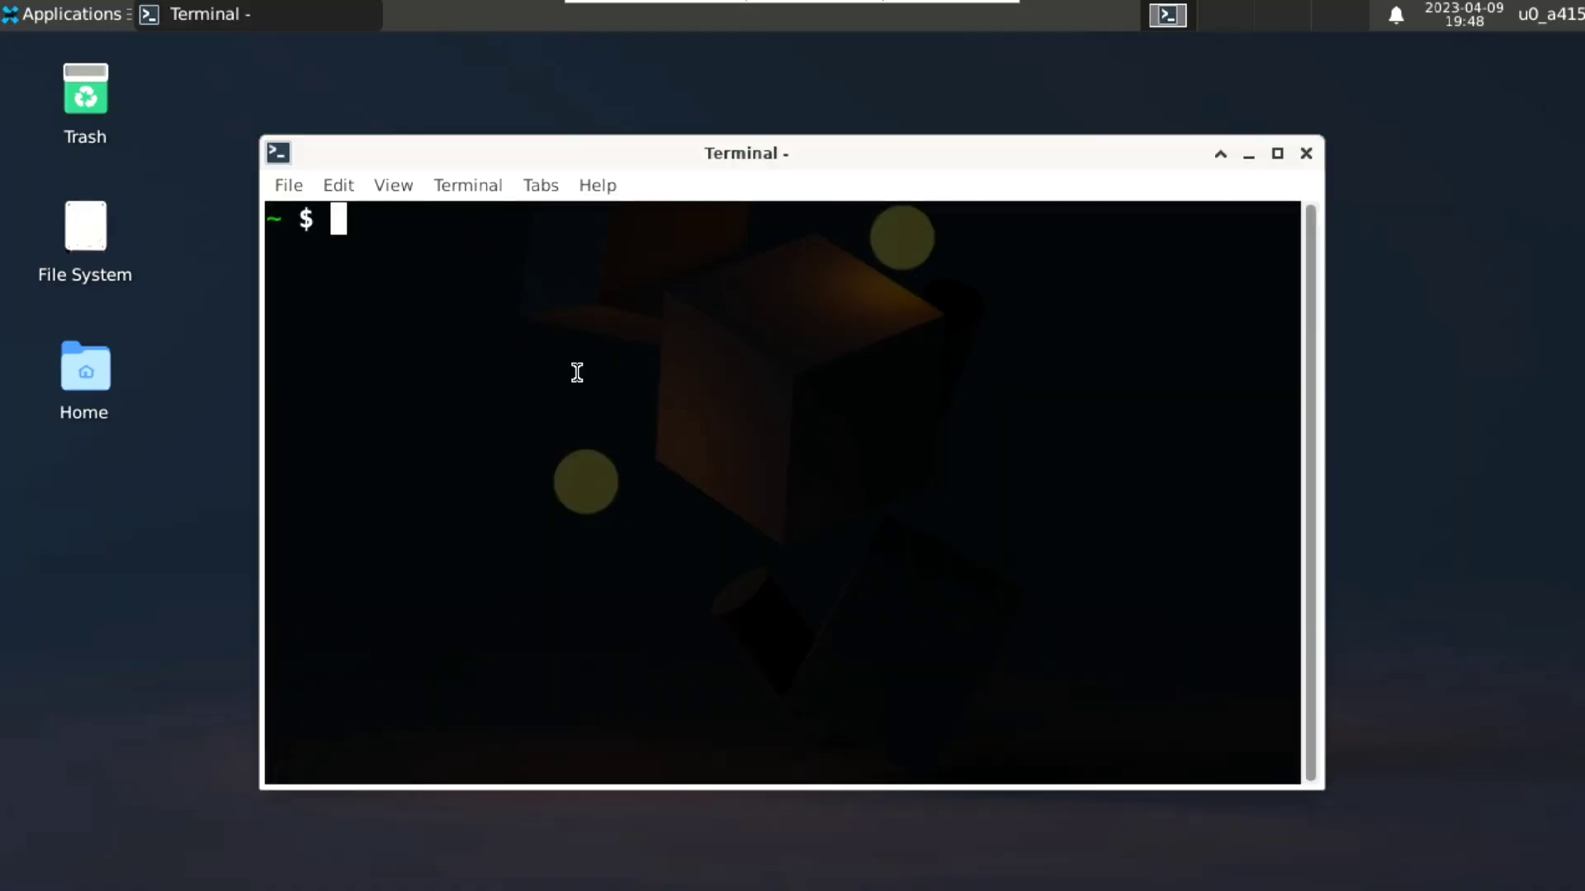
{"action": "type", "text": "glmark2"}
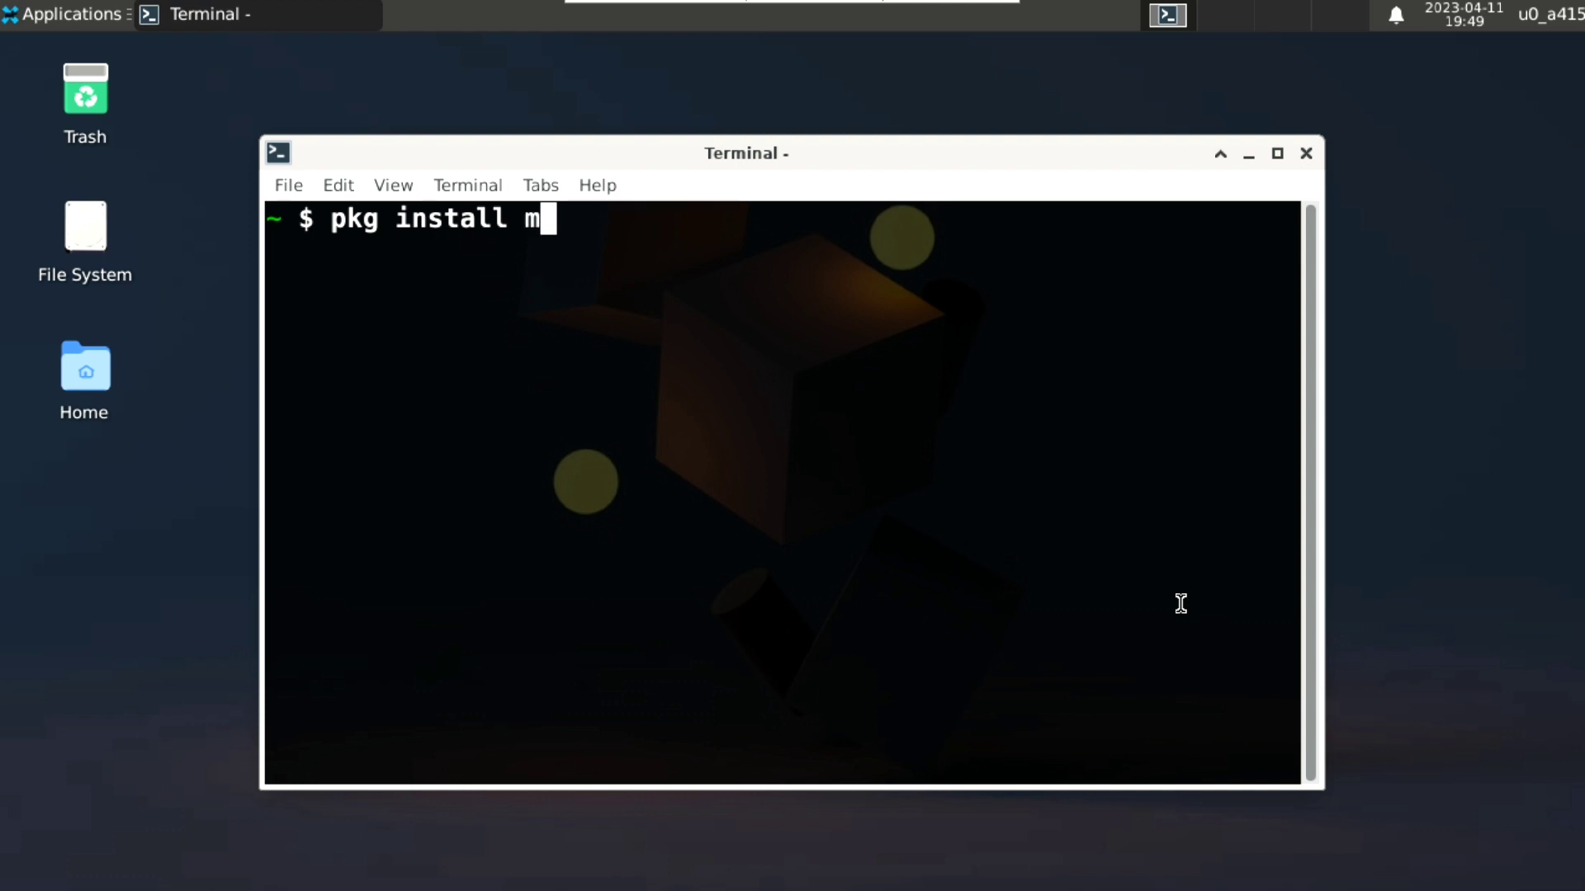
Install mesa-demos with -y and try glxgears for OpenGL testing.
{"action": "type", "text": "esa-demos -y"}
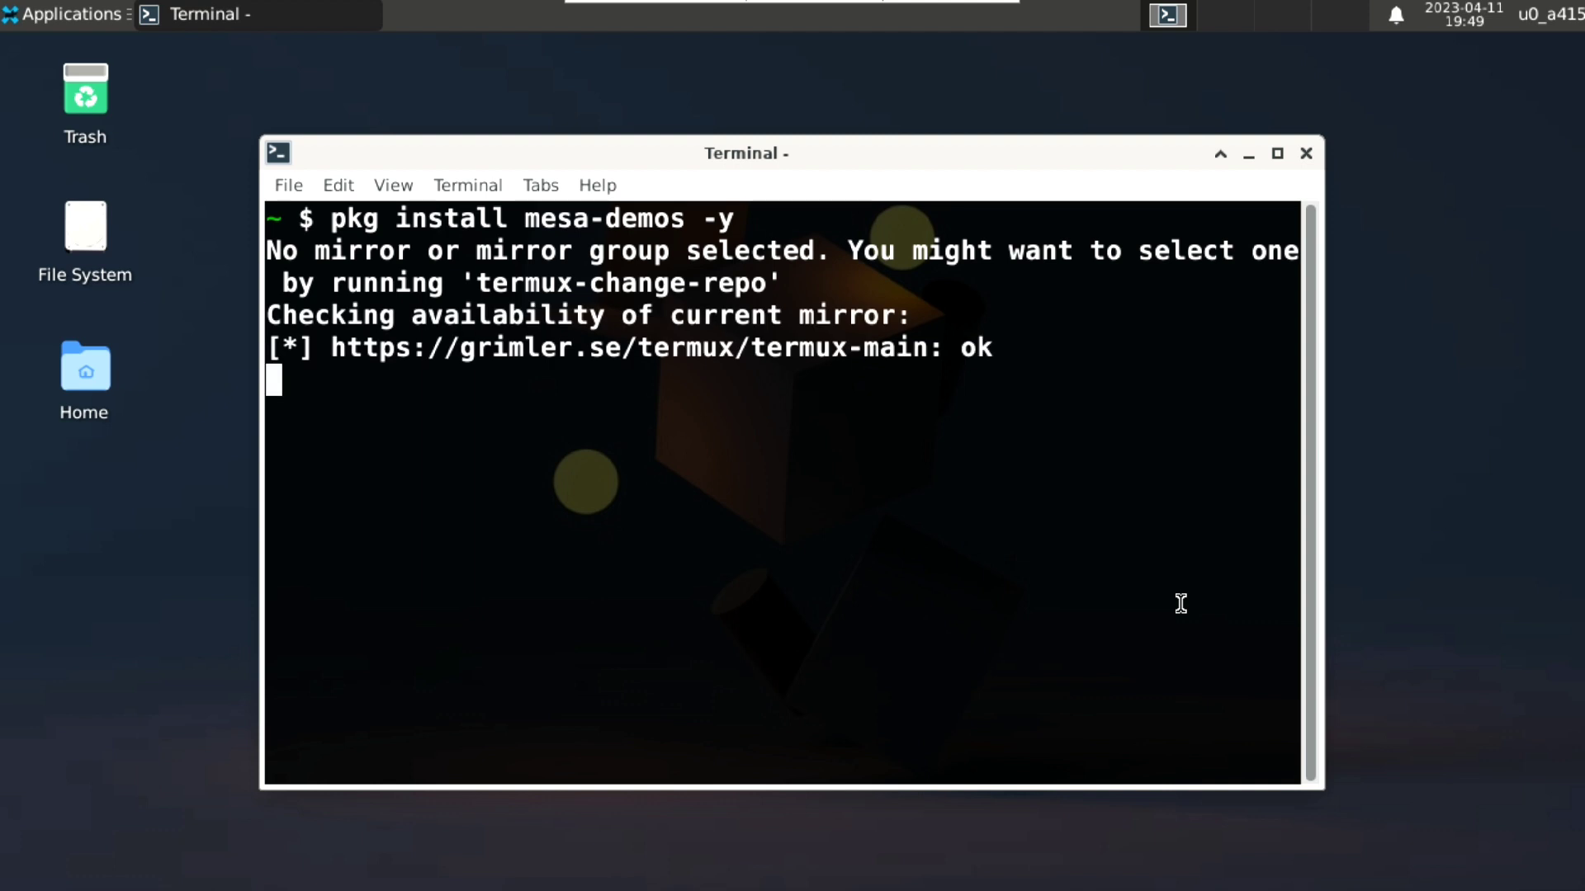
{"action": "type", "text": "glx"}
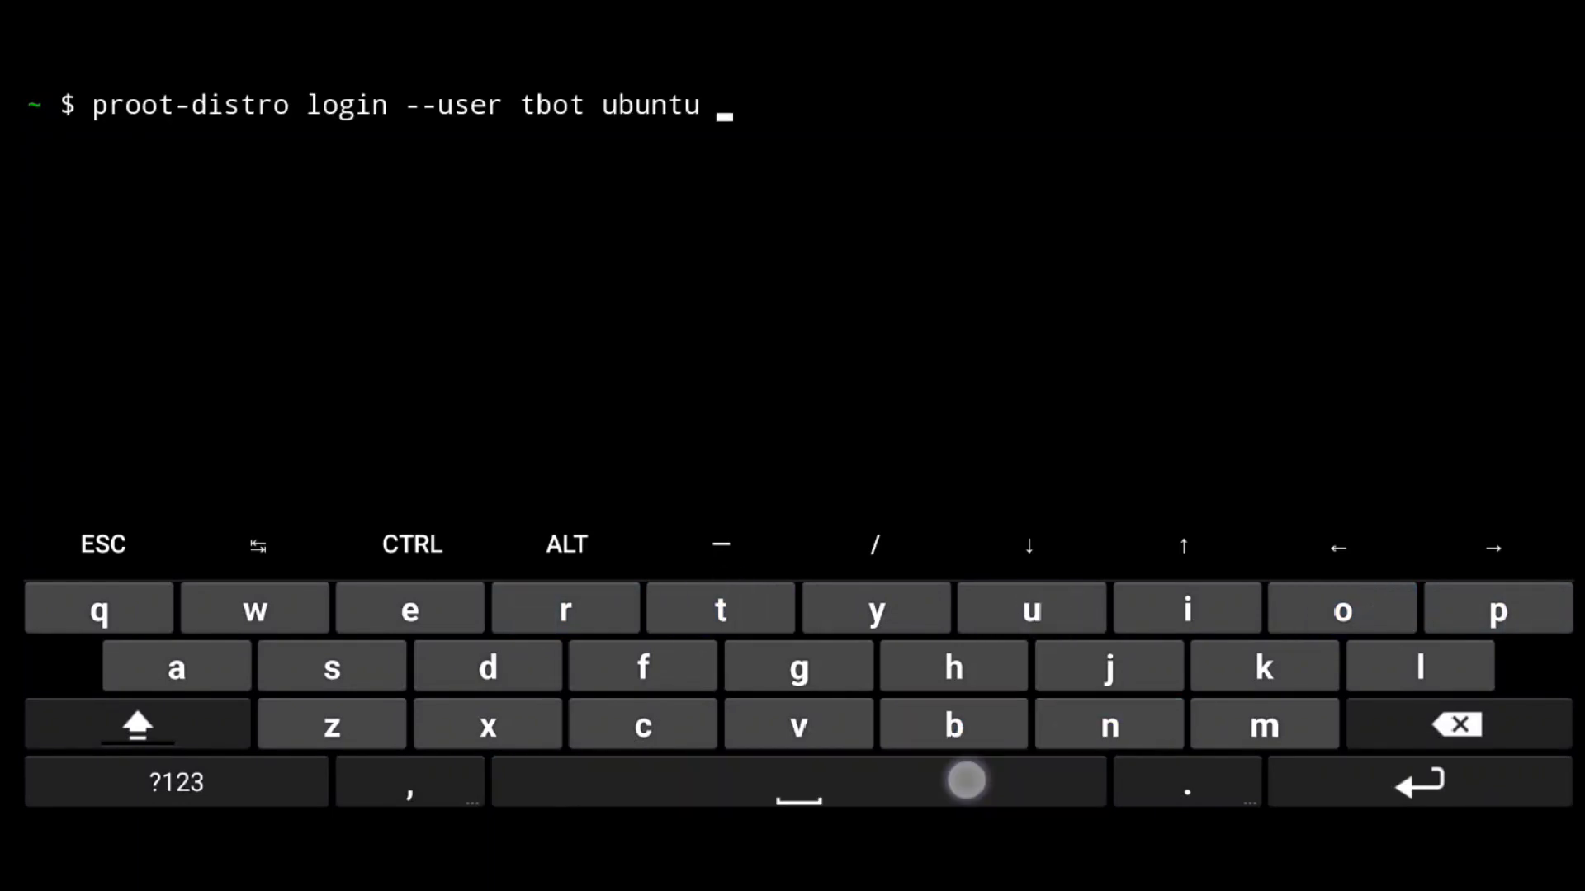
Log into proot Ubuntu with --shared-tmp, clear, and get a terminal on its VNC desktop.
{"action": "type", "text": "--shared-tmp"}
{"action": "type", "text": "clear"}
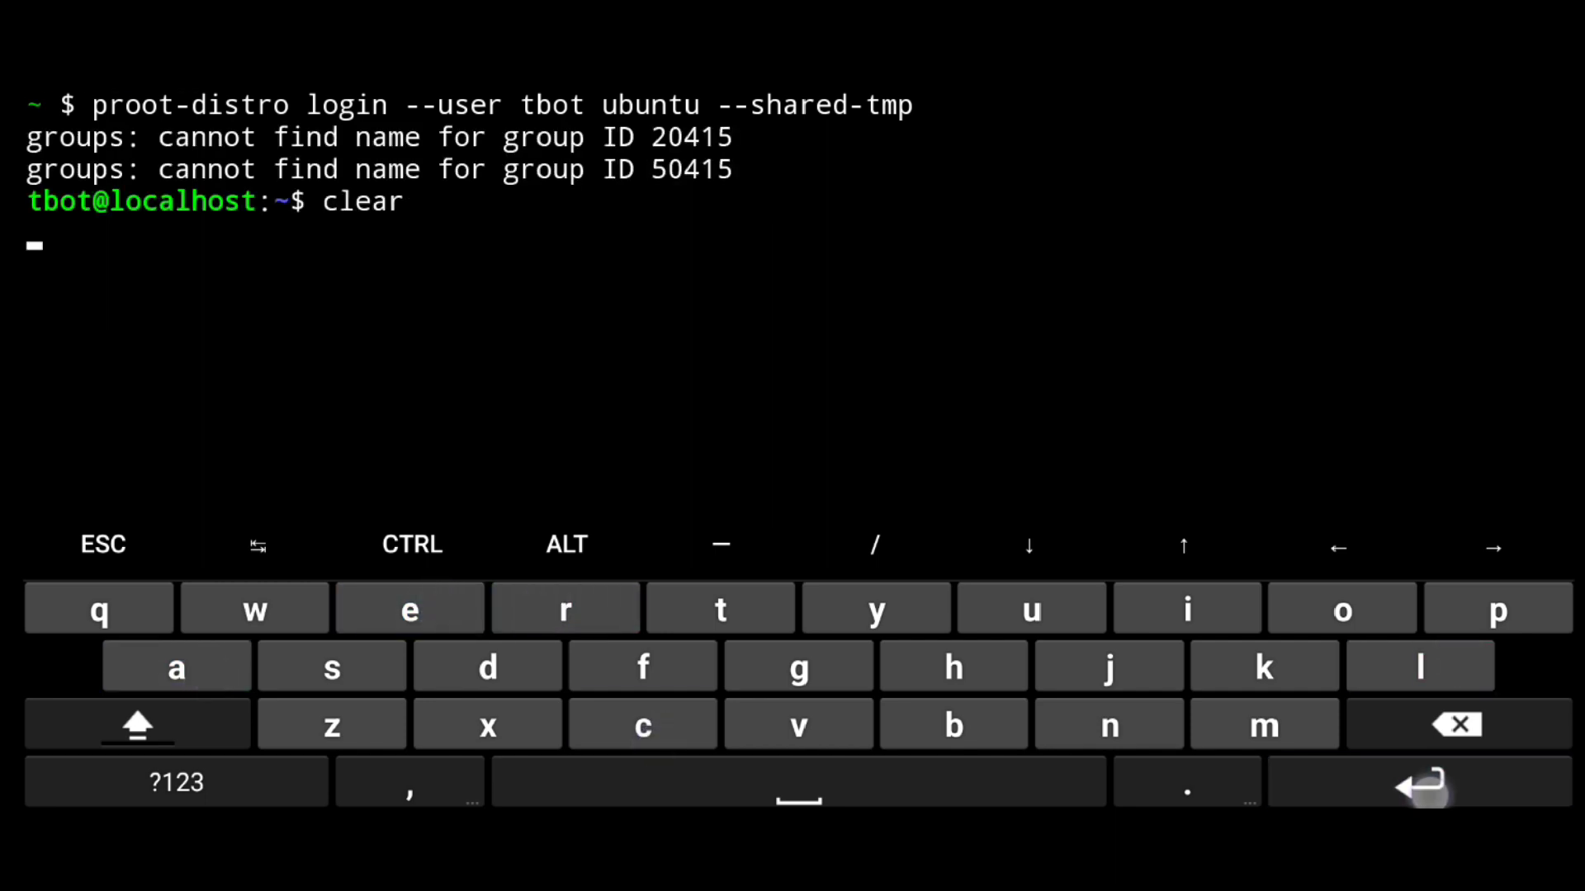
{"action": "left_click", "coordinate": [790, 727]}
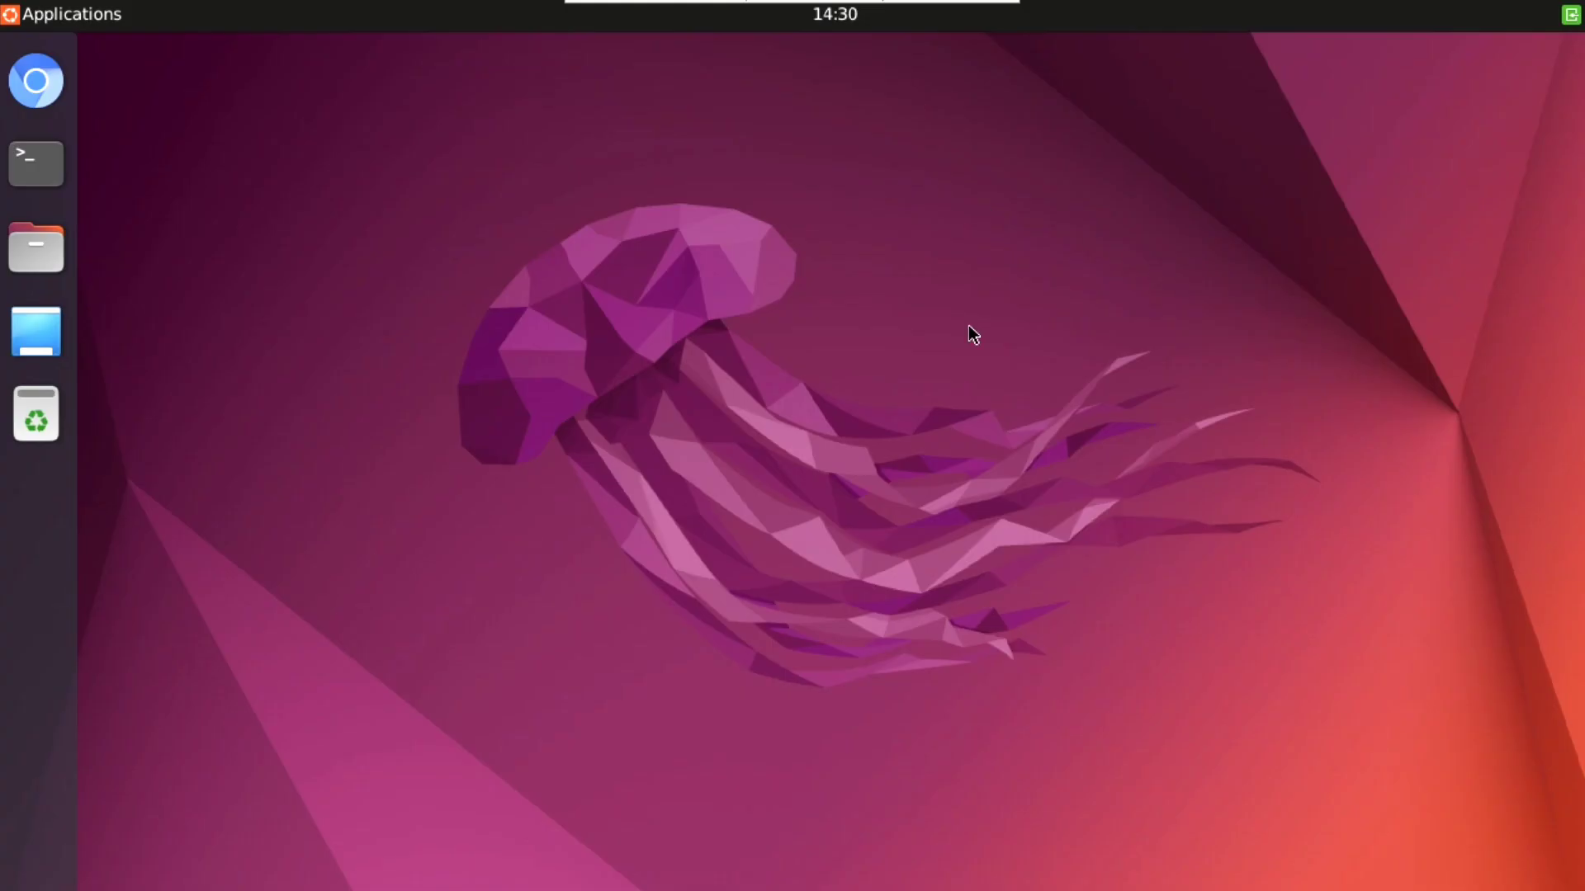
{"action": "left_click", "coordinate": [35, 164]}
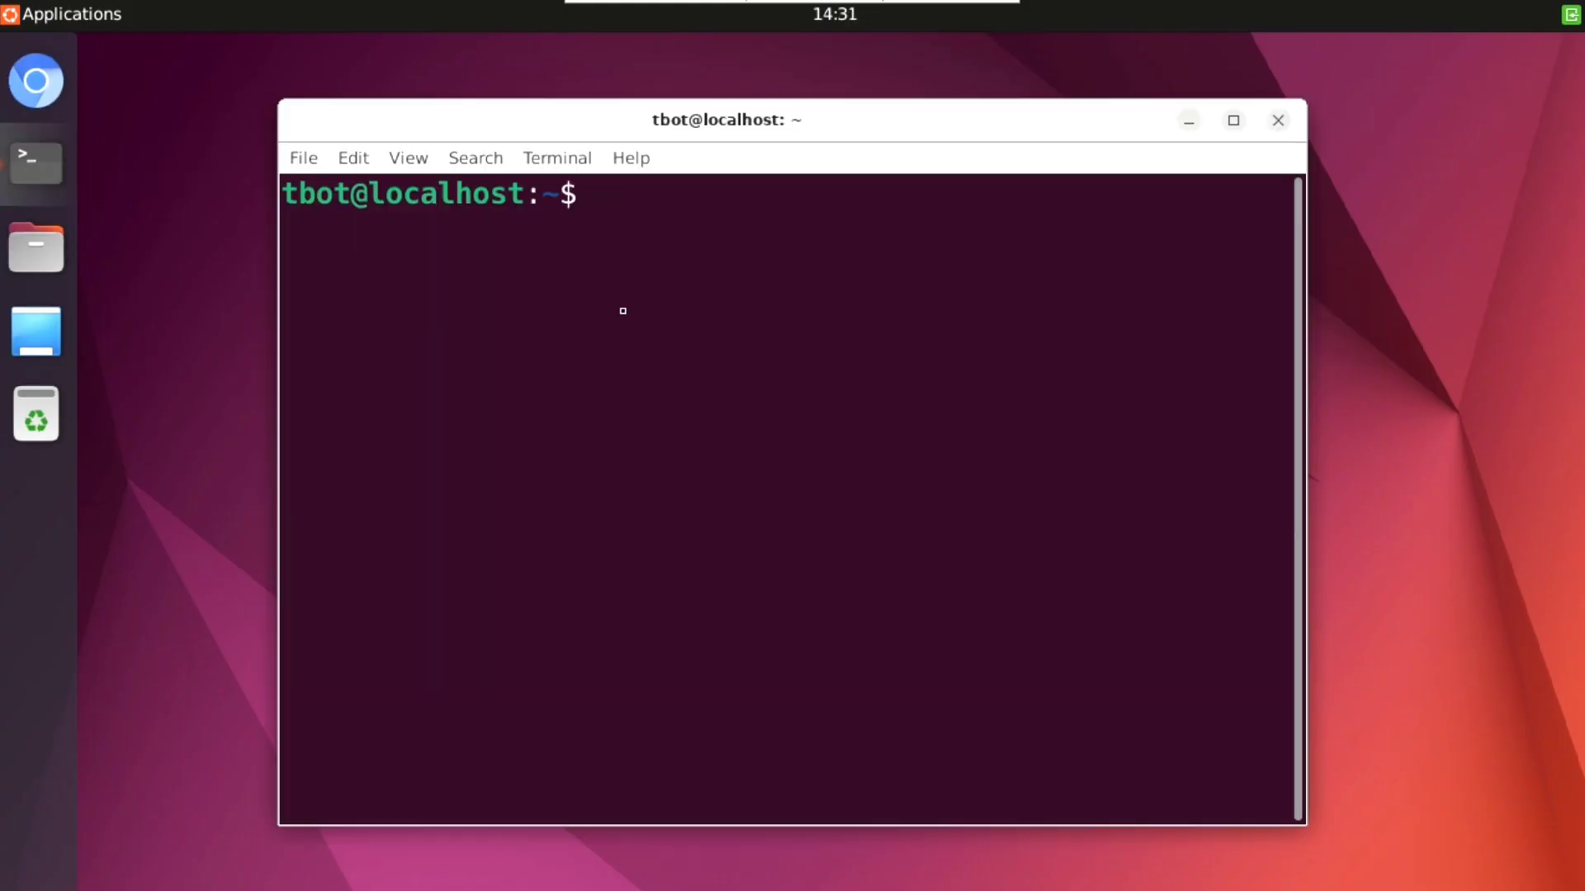